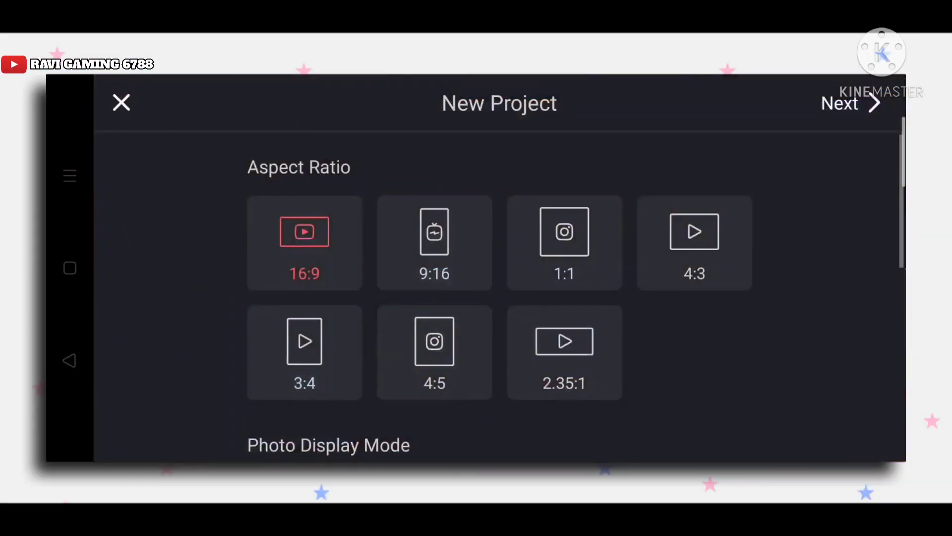
Step: Create a 16:9 project and add the moon night sky video as the main clip
left_click(850, 102)
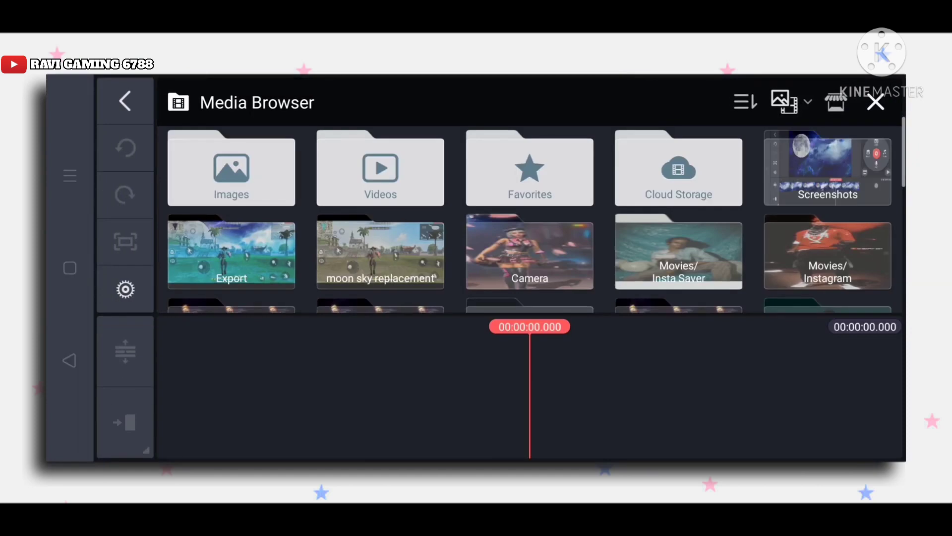
left_click(380, 252)
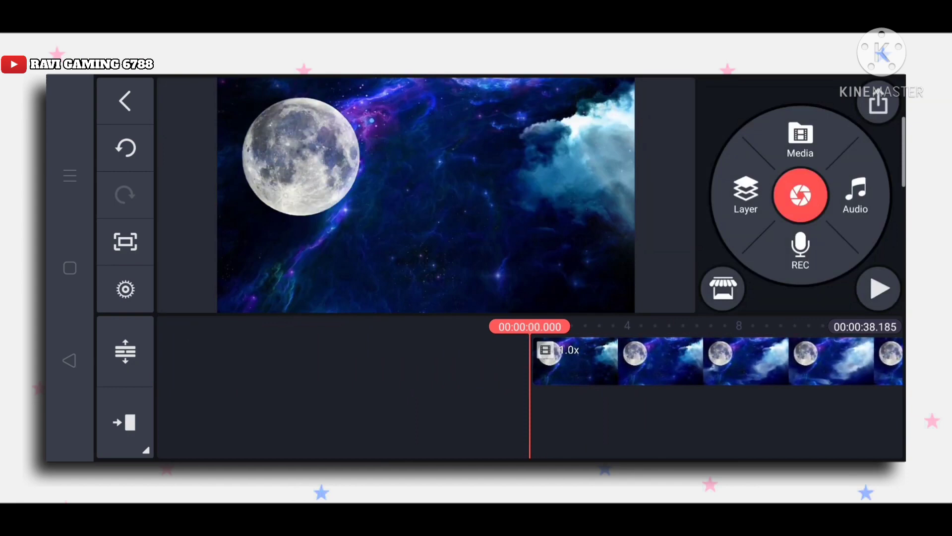
Step: Add the 12-second Free Fire gameplay clip as a media layer over the moon background
left_click(800, 140)
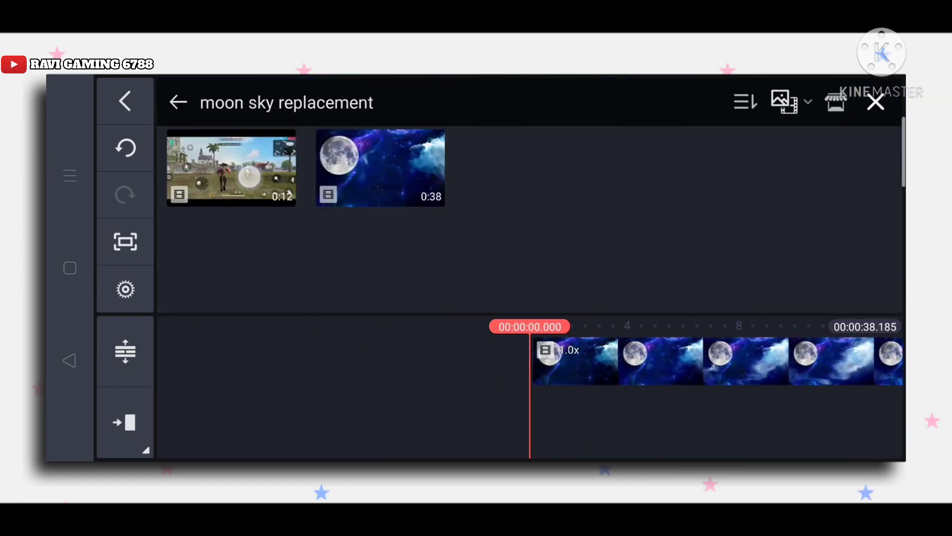
left_click(231, 167)
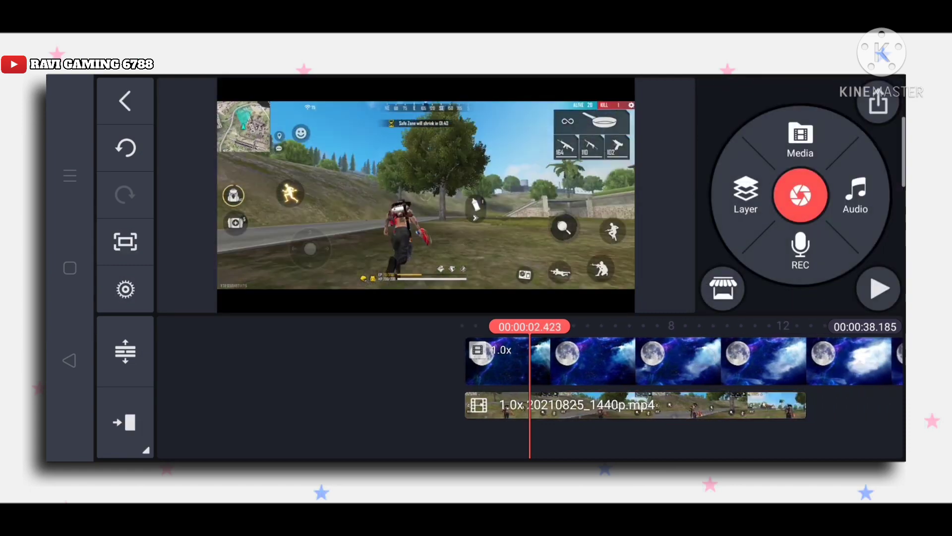
Step: Enable Chroma Key on the gameplay layer and key out the sky blue colour
left_click(635, 405)
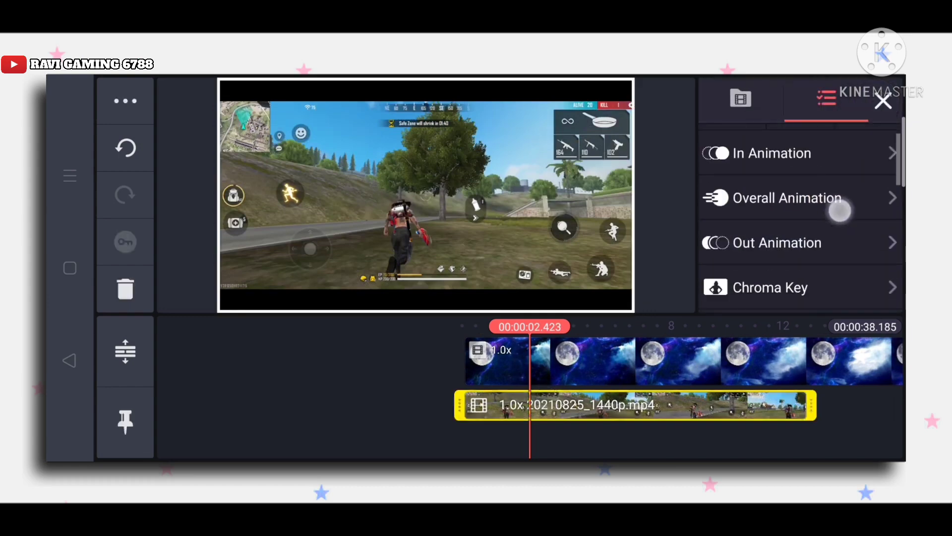
left_click(769, 287)
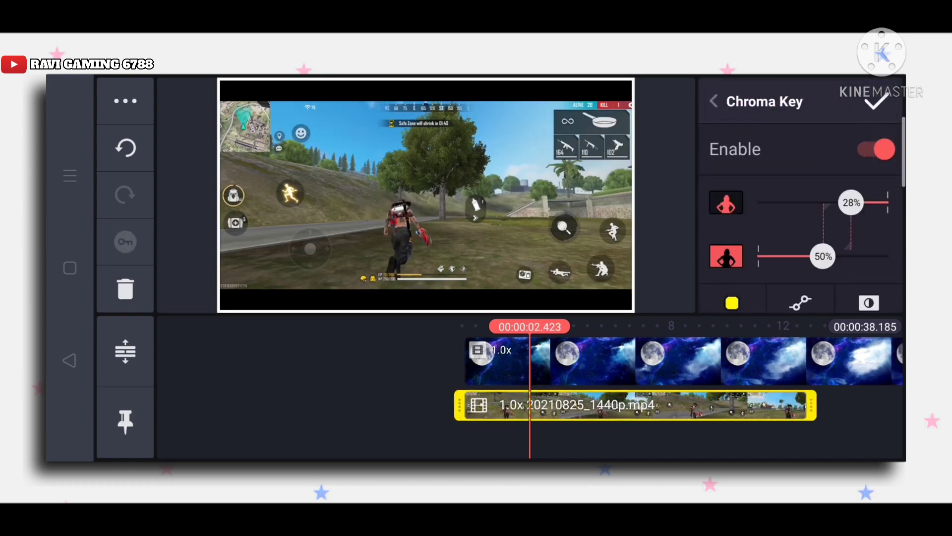
left_click(731, 303)
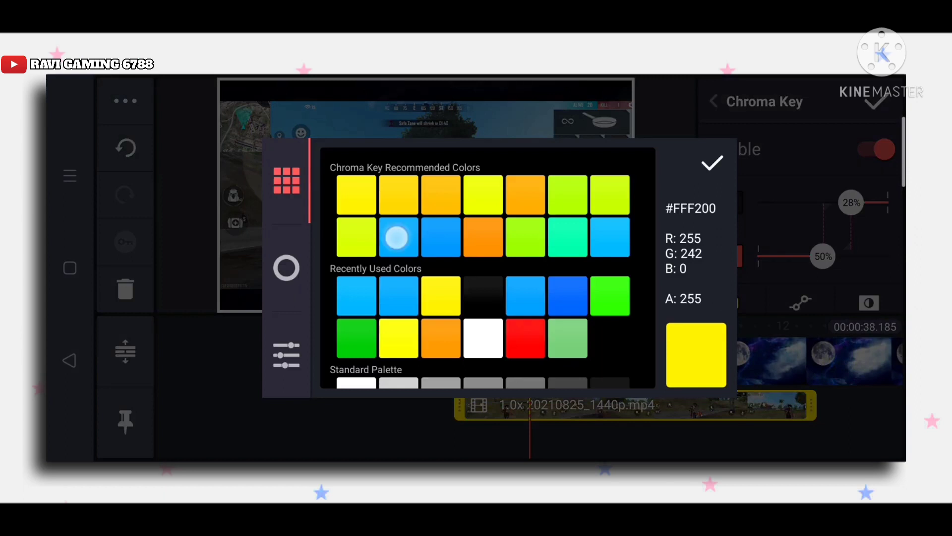
left_click(713, 163)
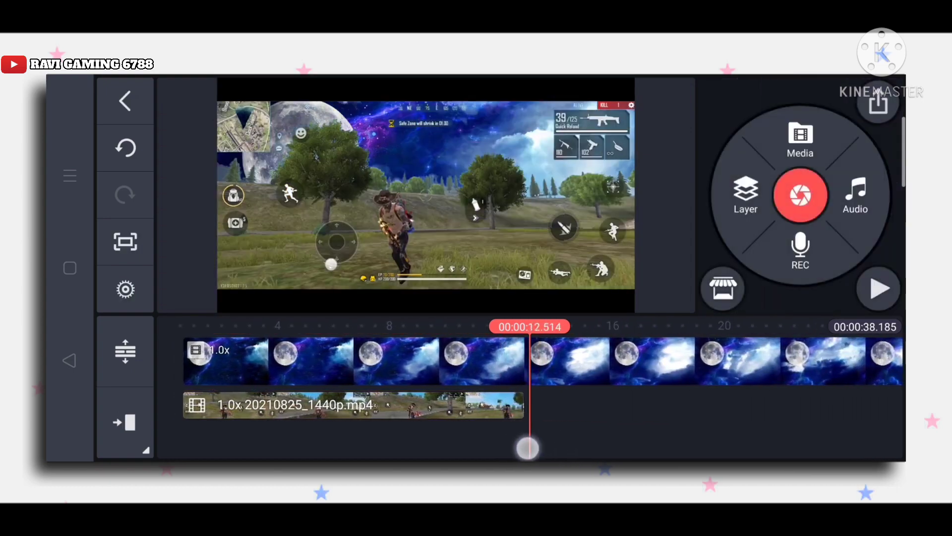
Step: Add a Solid Color layer to the timeline
left_click(353, 361)
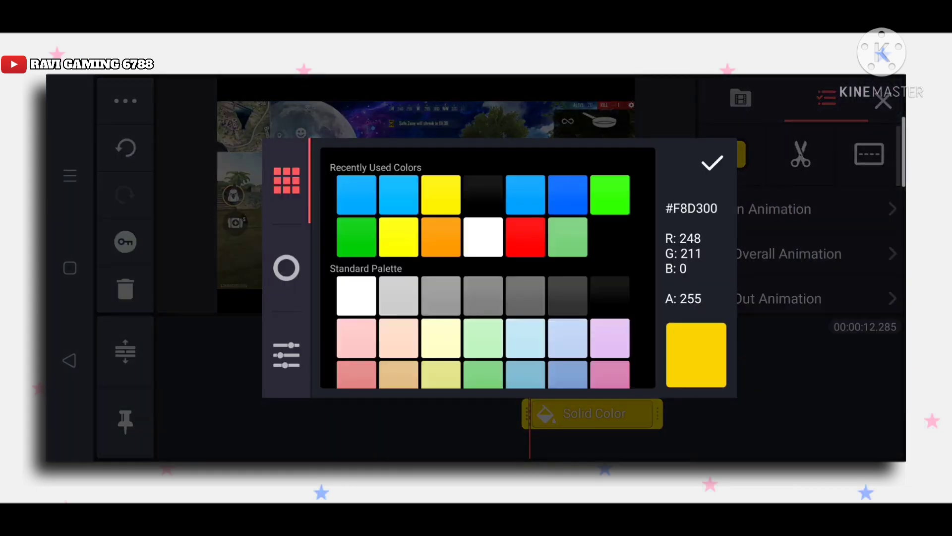
Step: Set the solid layer to blue and close the Cropping settings
left_click(712, 163)
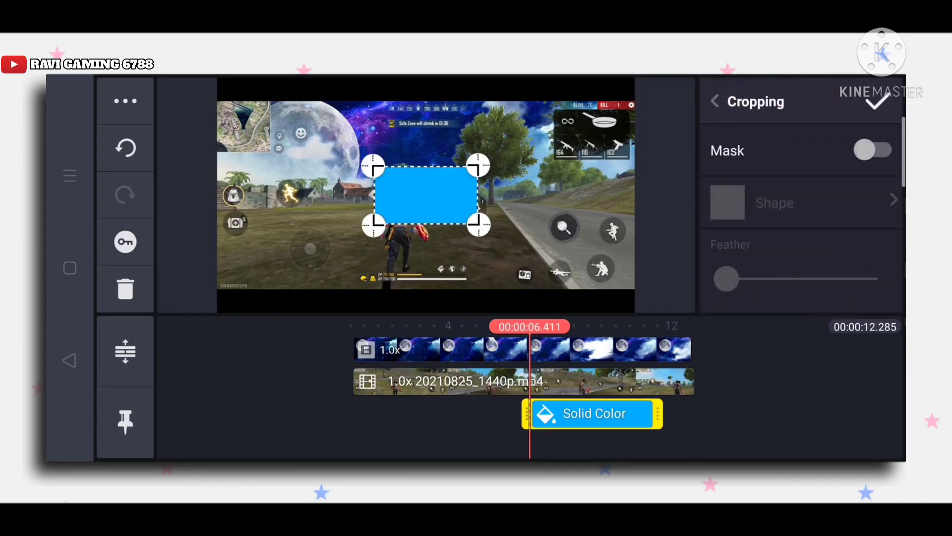
left_click(801, 202)
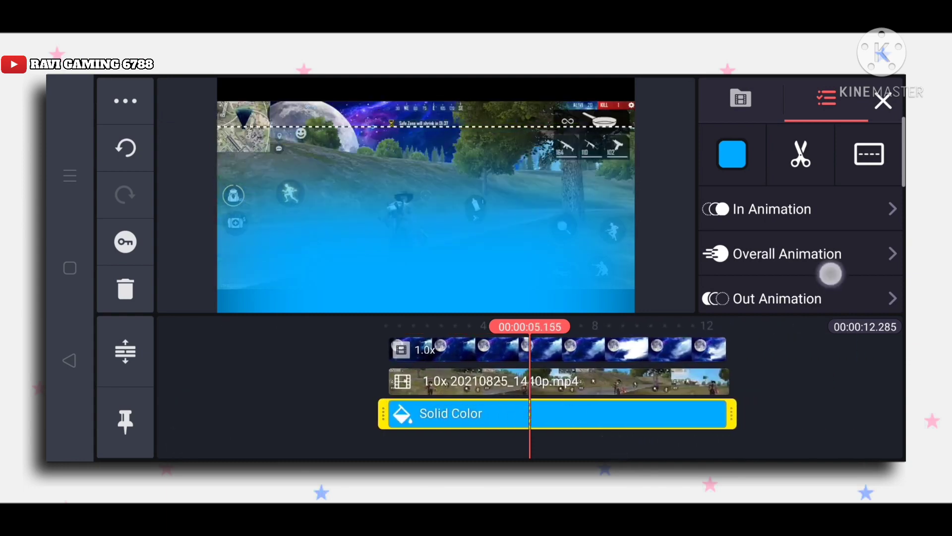
Step: Set the blue layer's Blending mode to Overlay
left_click(733, 154)
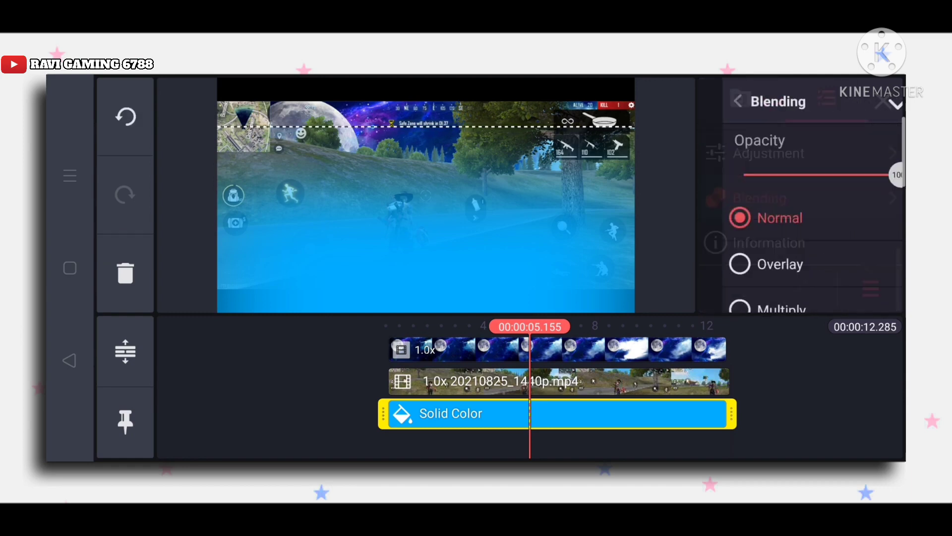
left_click(738, 263)
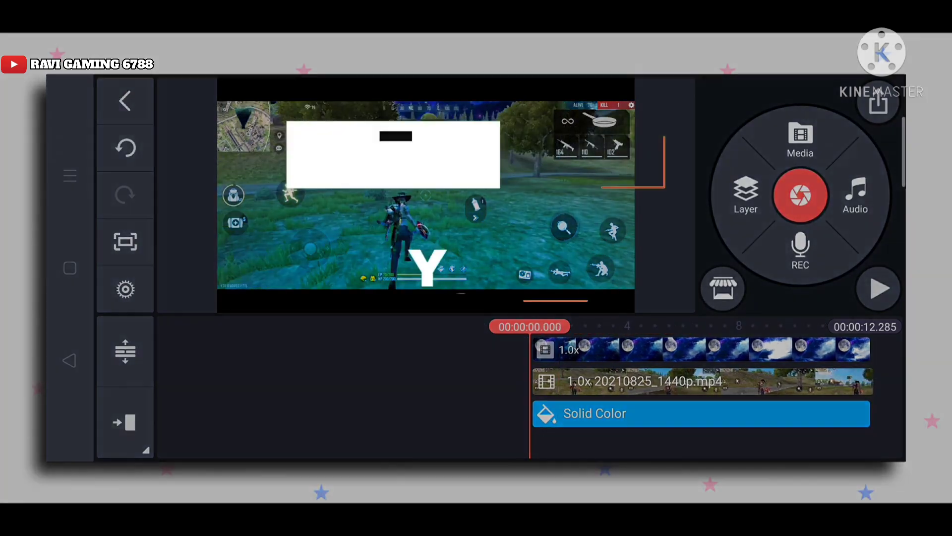
left_click(878, 289)
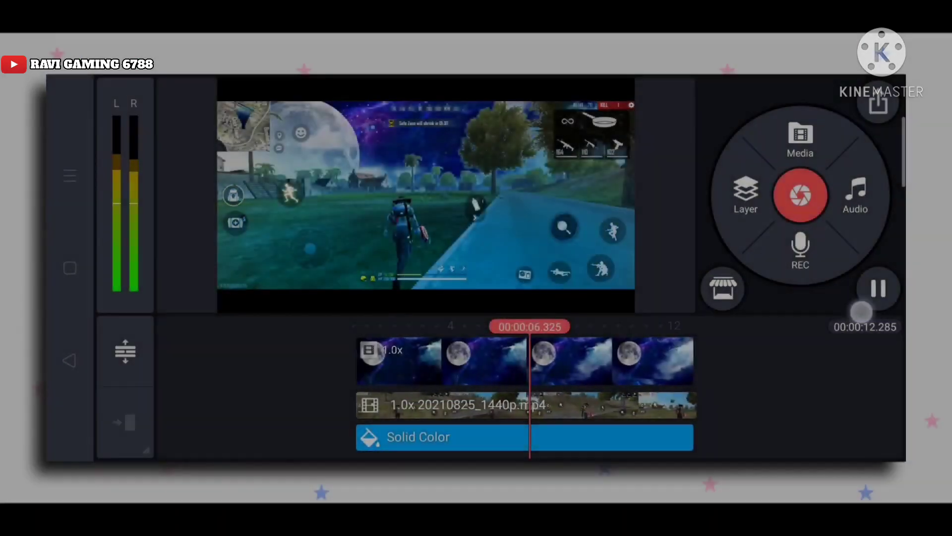
left_click(878, 289)
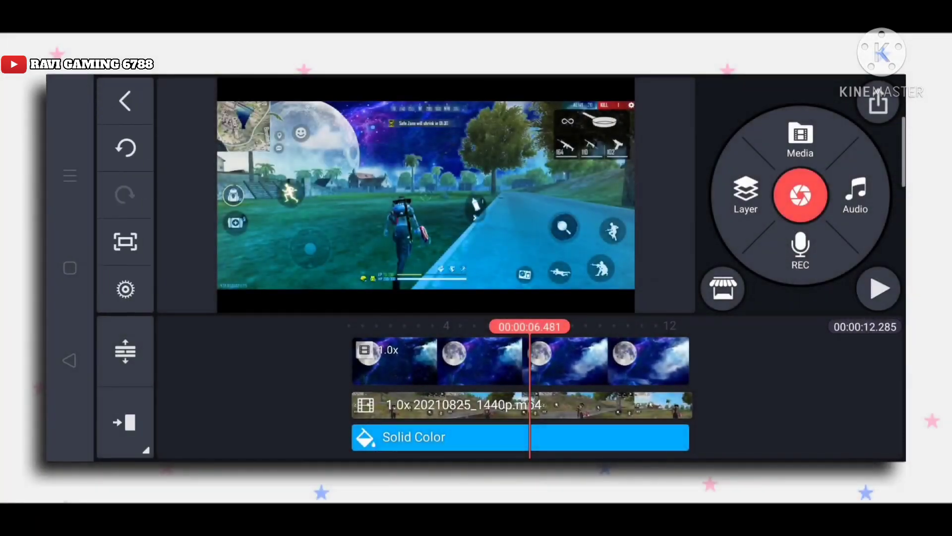
left_click(879, 289)
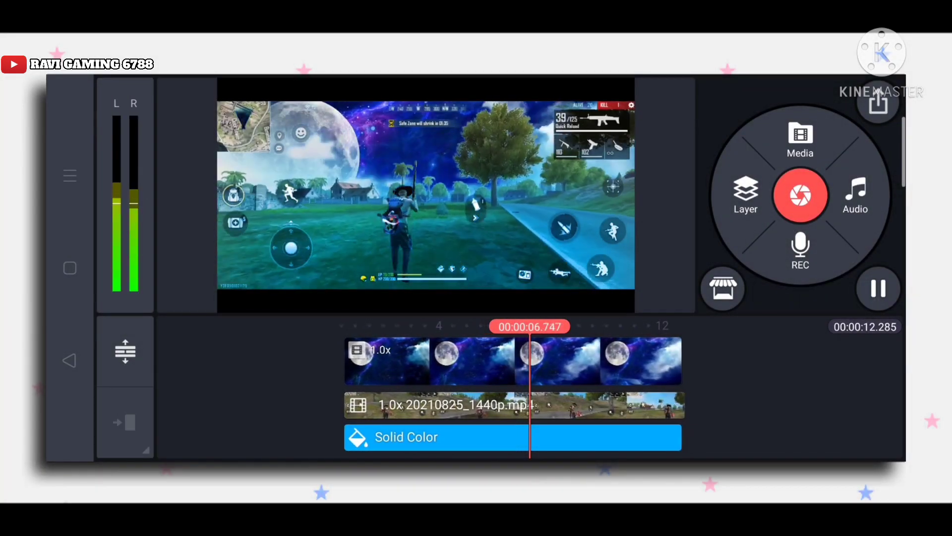